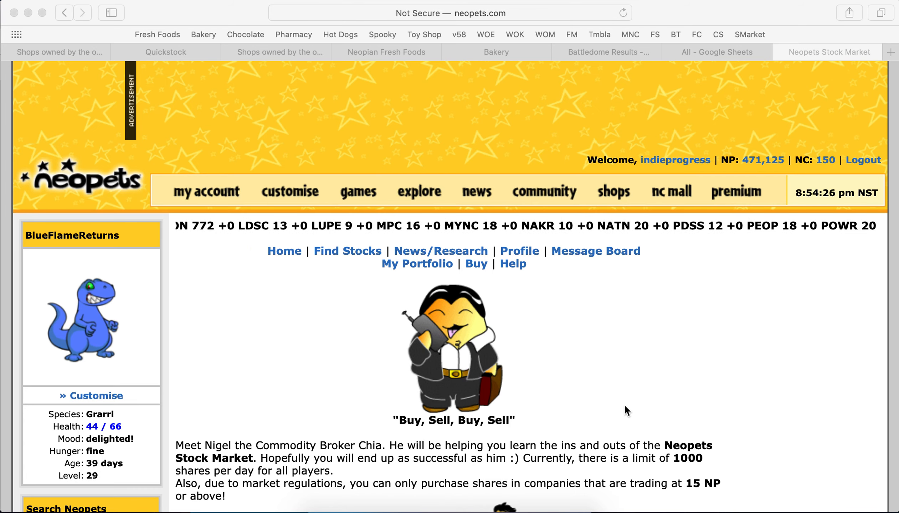
Open My Portfolio and scroll through each held stock's quantity, price paid and value.
scroll(down, 3)
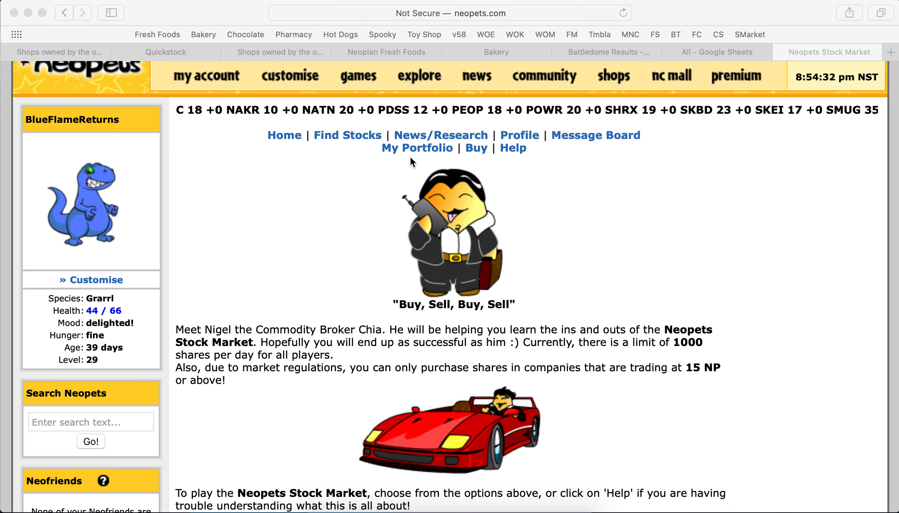
click(416, 148)
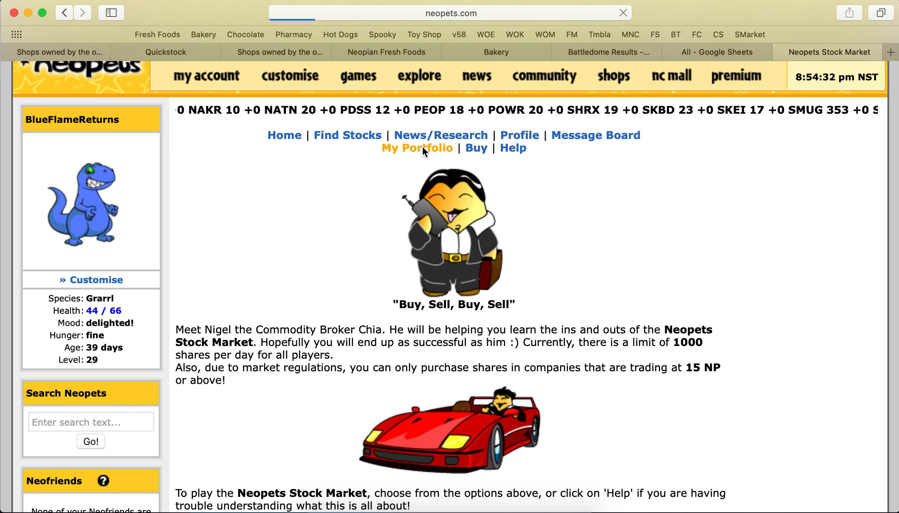
click(417, 148)
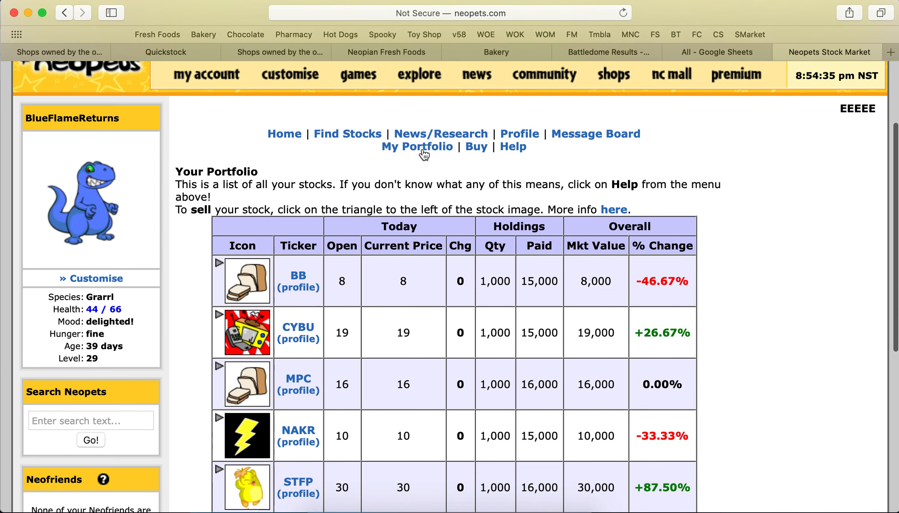
scroll(down, 3)
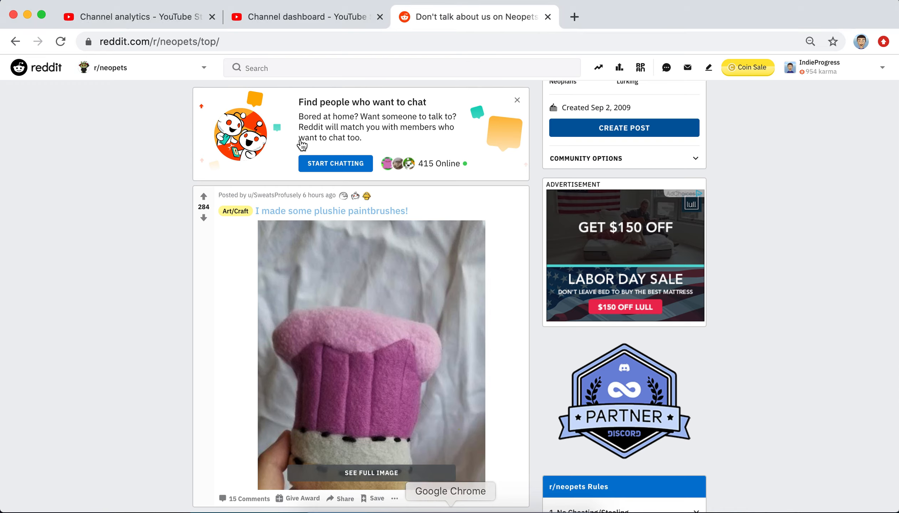
Search the channel's videos in YouTube Studio for 'stock'.
click(304, 17)
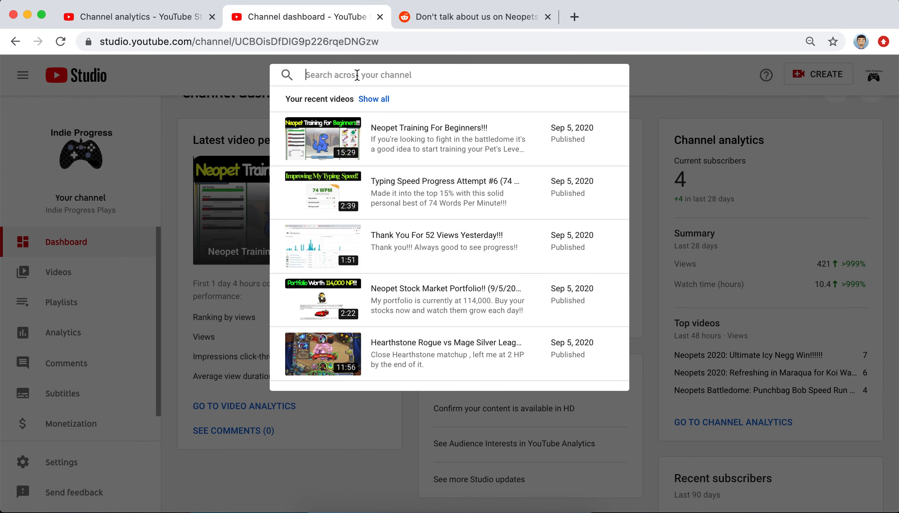
text(t)
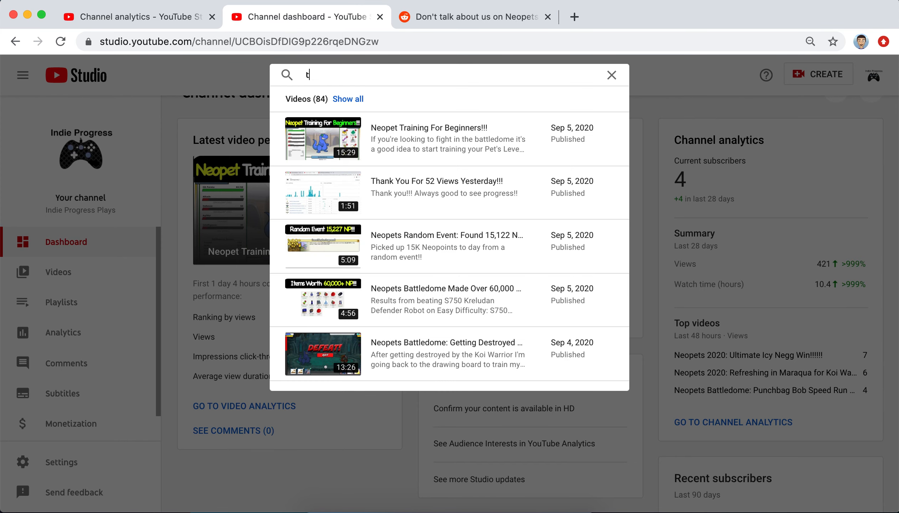
text(stock)
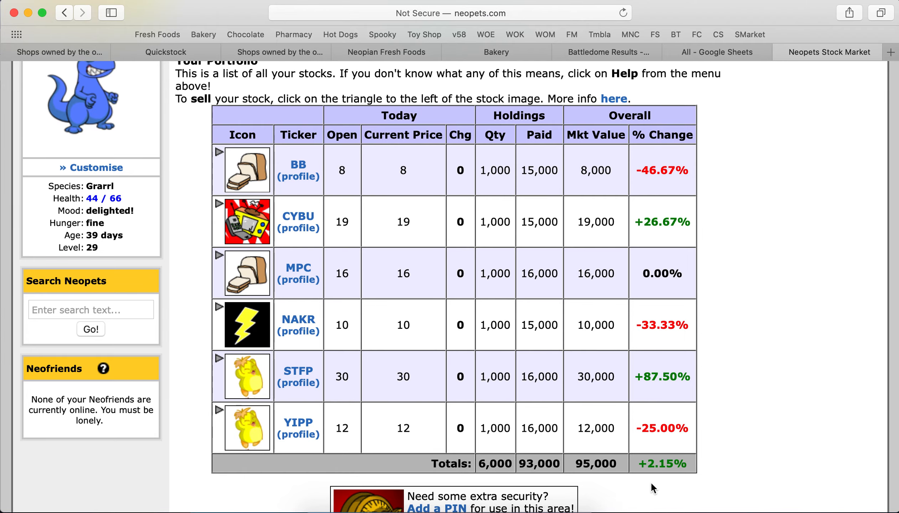
mouse_move(599, 477)
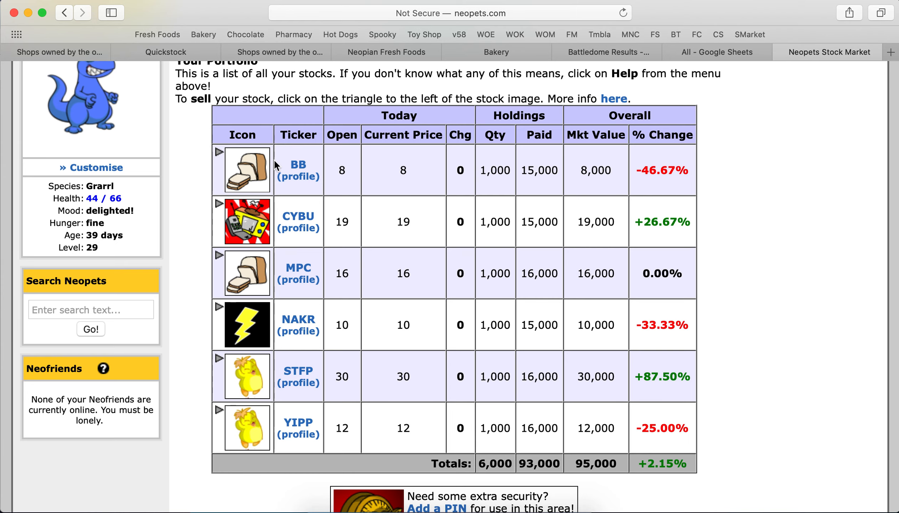
Expand the BB holding's sell details and check the BB, NAKR and YIPP company profiles.
click(218, 154)
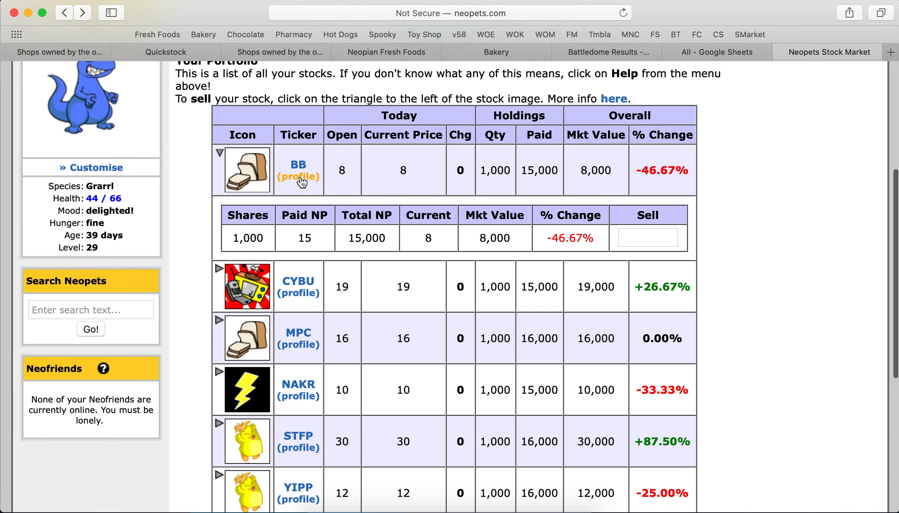
click(298, 175)
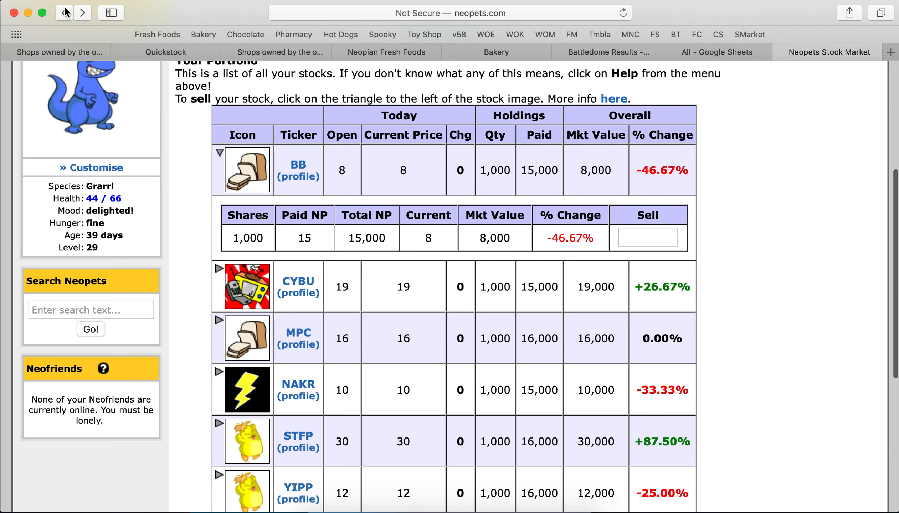
scroll(down, 3)
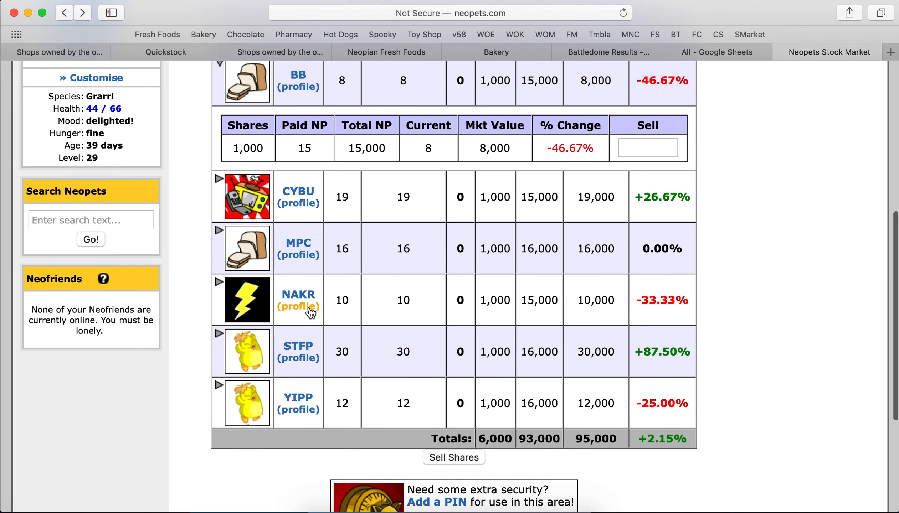
click(298, 303)
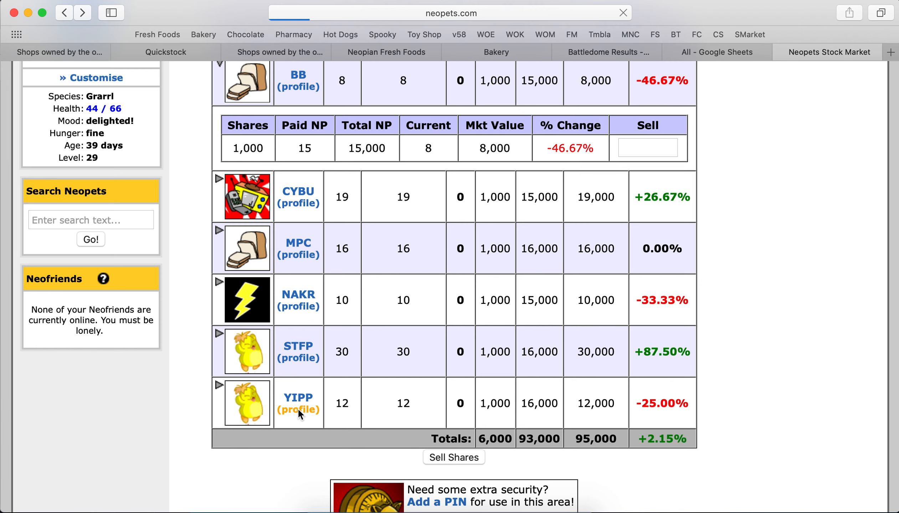
click(299, 410)
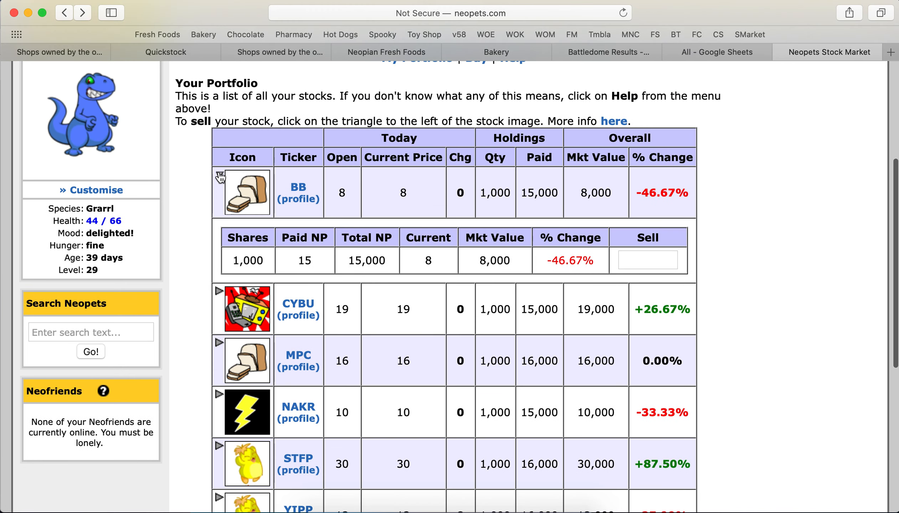
scroll(down, 3)
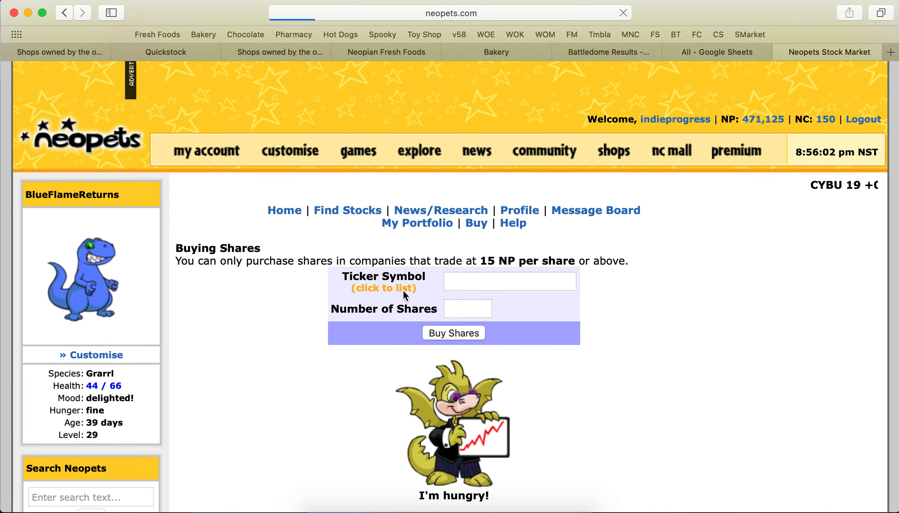
Scan the full tradable company listing and open the Buzz-A-Way Insect Removal (BUZZ) profile.
click(383, 288)
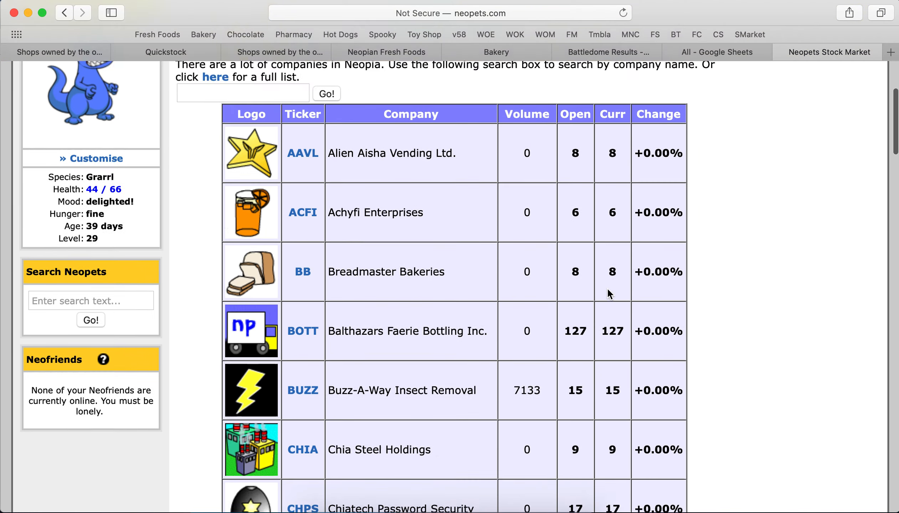
scroll(down, 3)
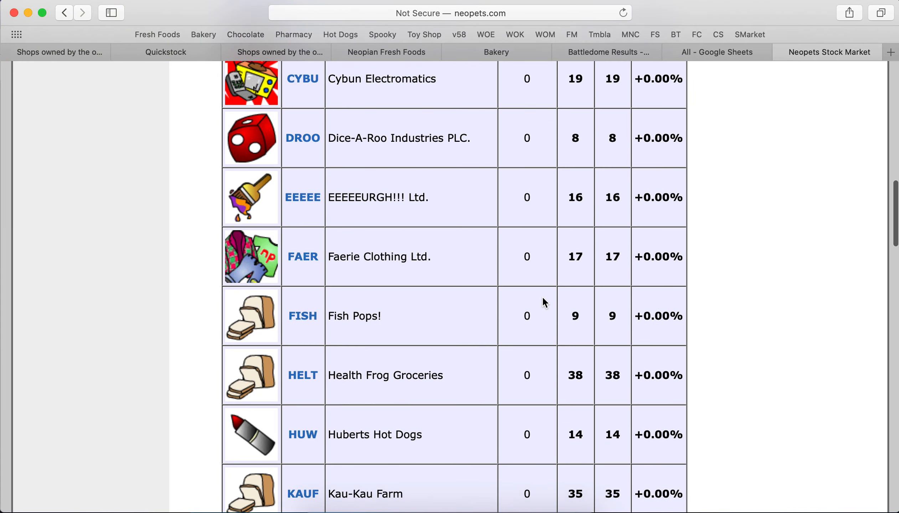
scroll(down, 3)
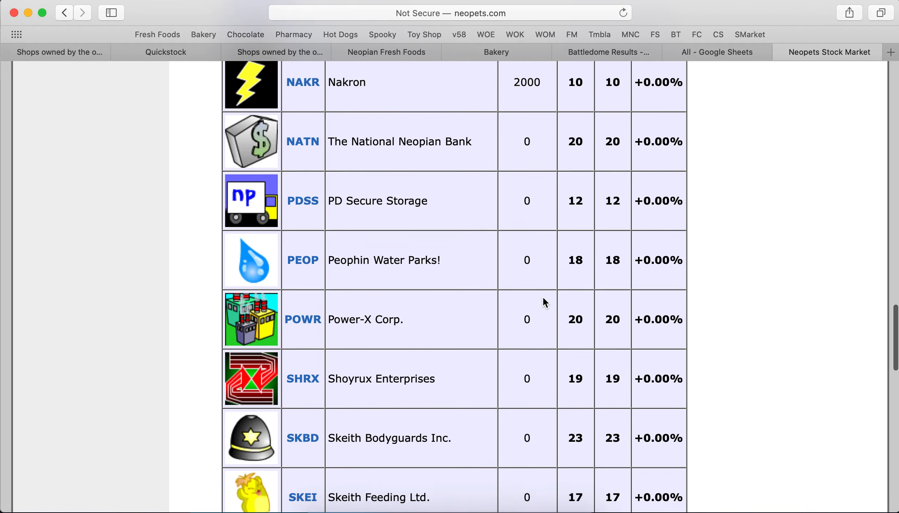
scroll(down, 3)
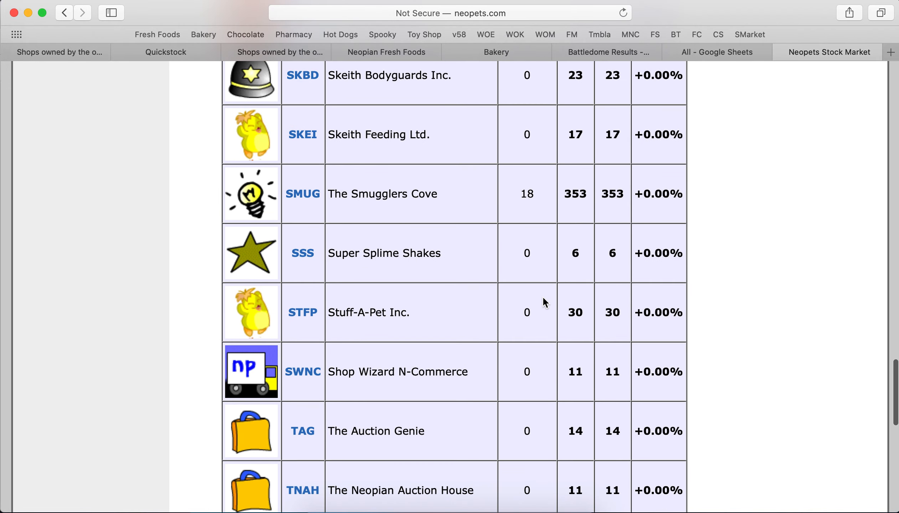
scroll(down, 3)
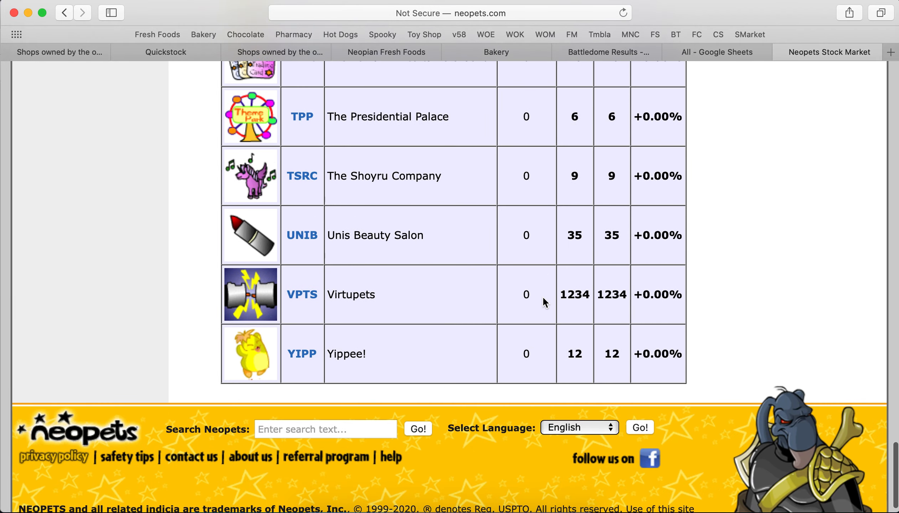
scroll(down, 3)
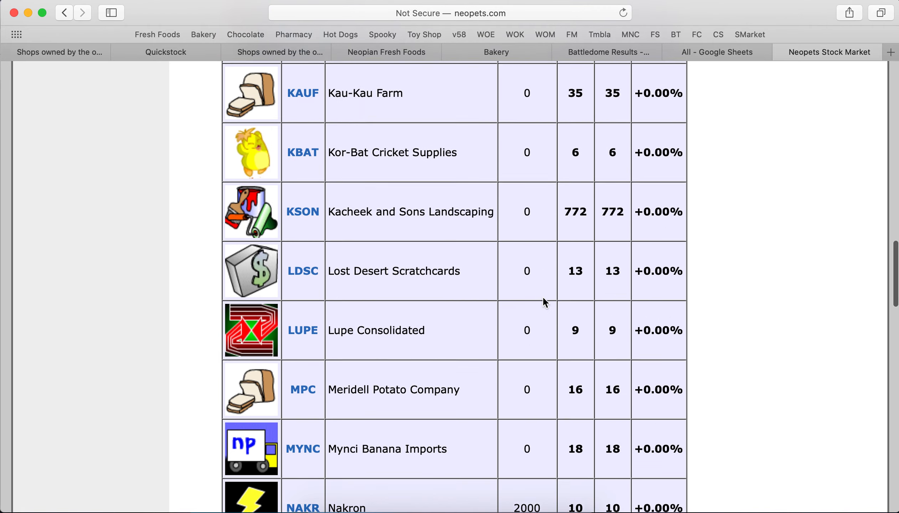
scroll(down, 3)
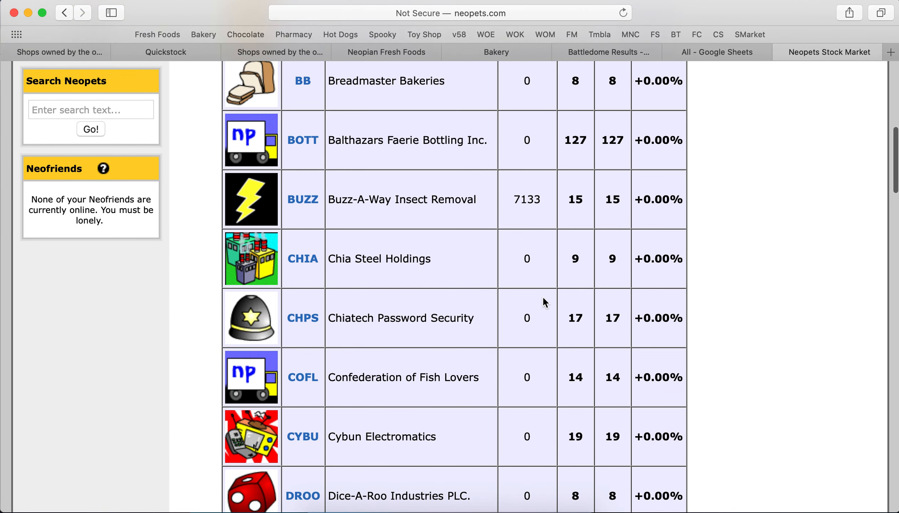
scroll(up, 3)
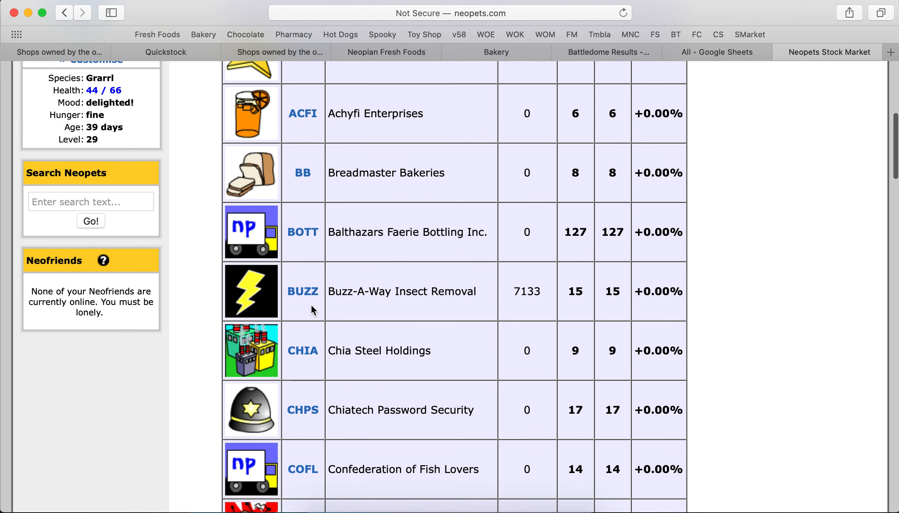
click(303, 291)
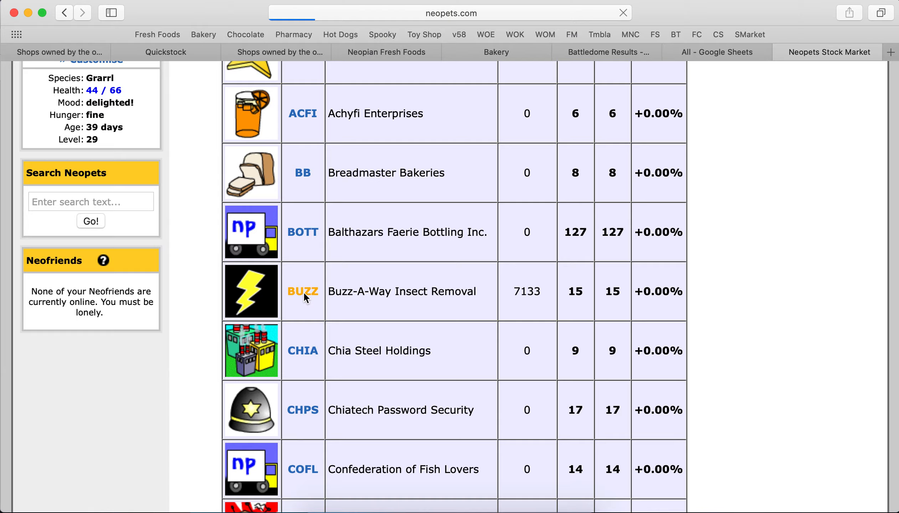
Buy 1000 BUZZ shares from the BUZZ company profile.
click(303, 291)
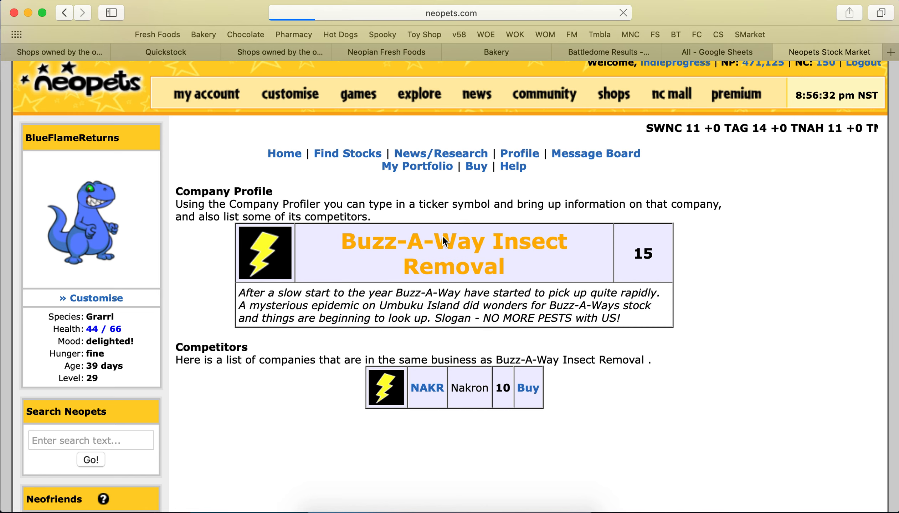
click(476, 166)
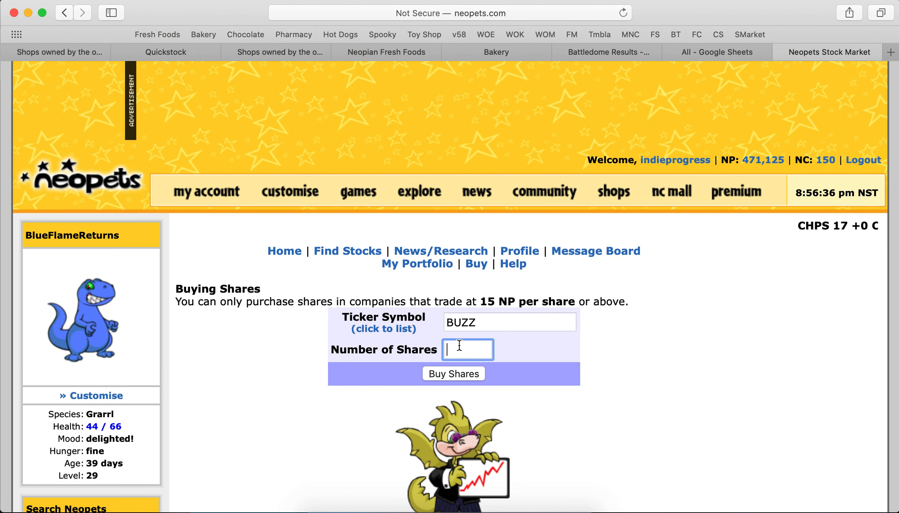
text(1500)
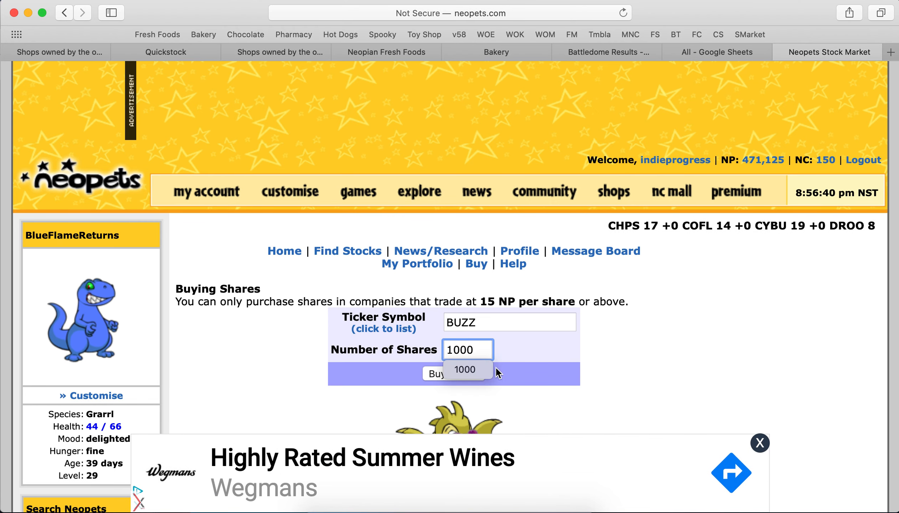
click(465, 369)
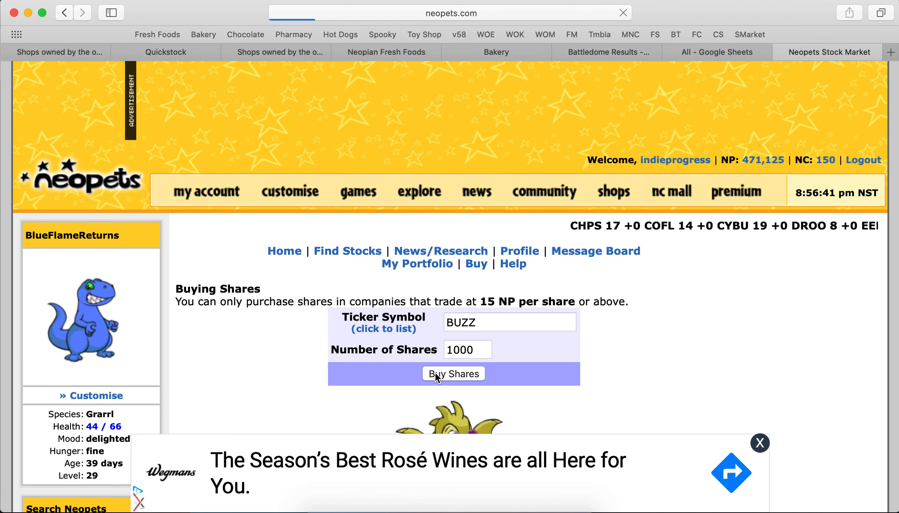
click(454, 373)
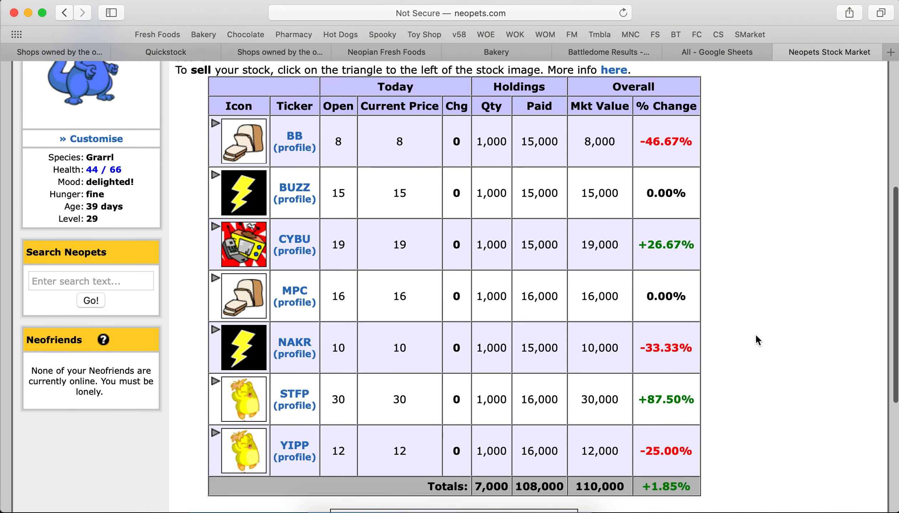
Review the seven holdings and totals row: 7,000 shares worth 110,000 NP, up 1.85%.
scroll(down, 3)
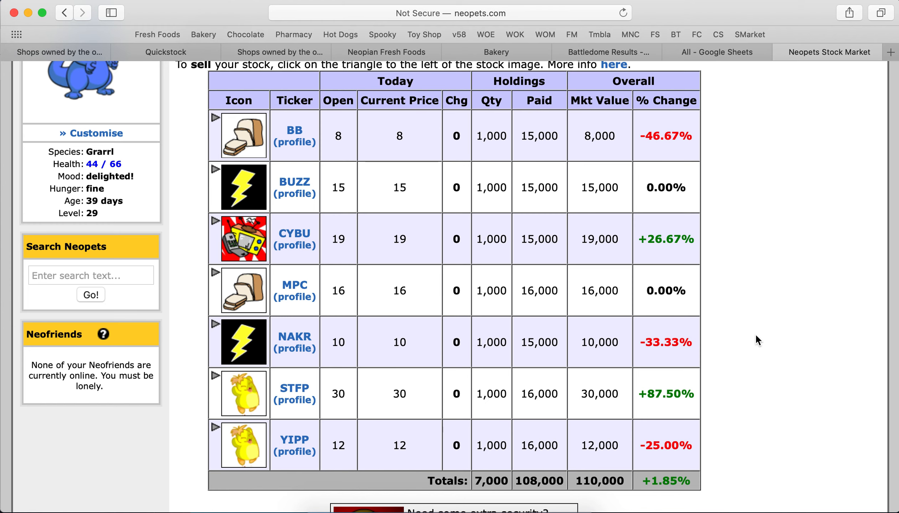
scroll(down, 3)
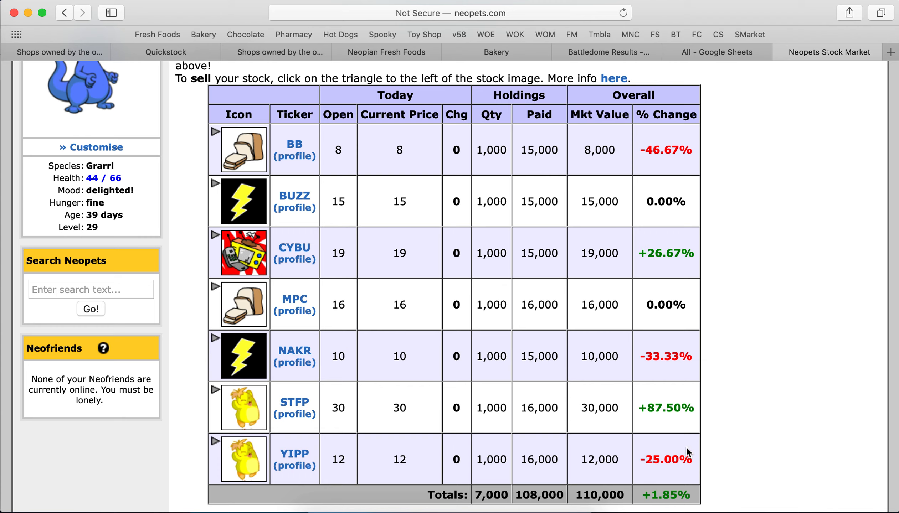
mouse_move(547, 489)
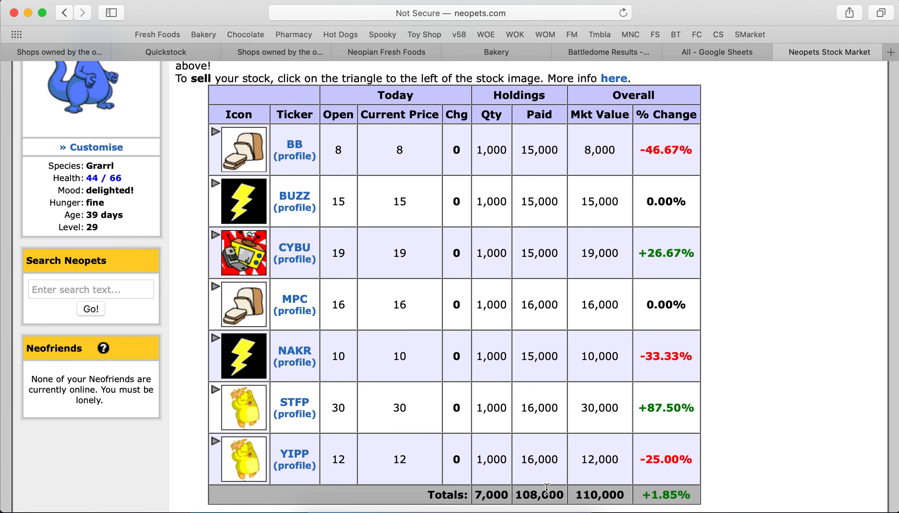
mouse_move(600, 489)
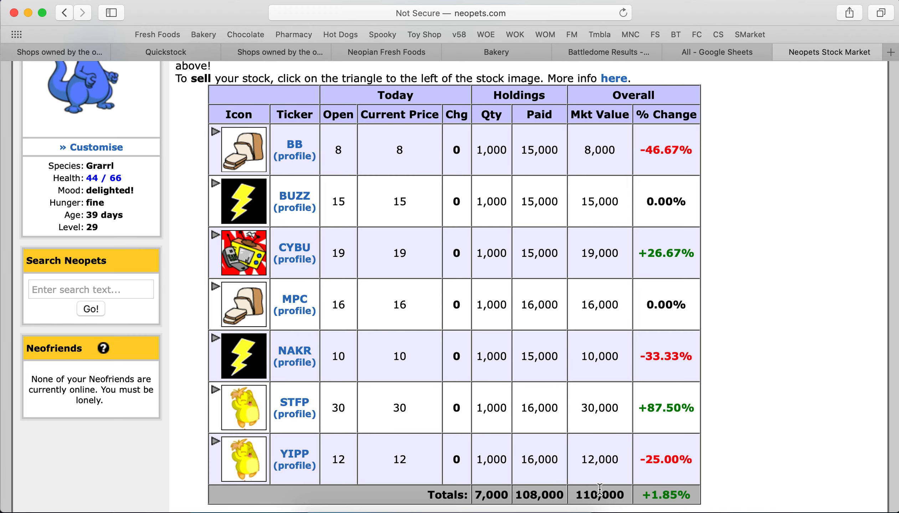
mouse_move(578, 425)
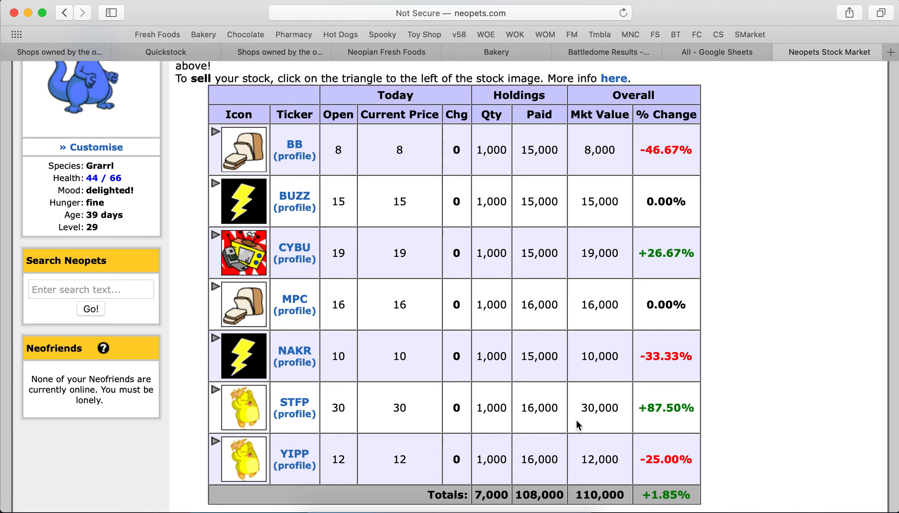
mouse_move(464, 483)
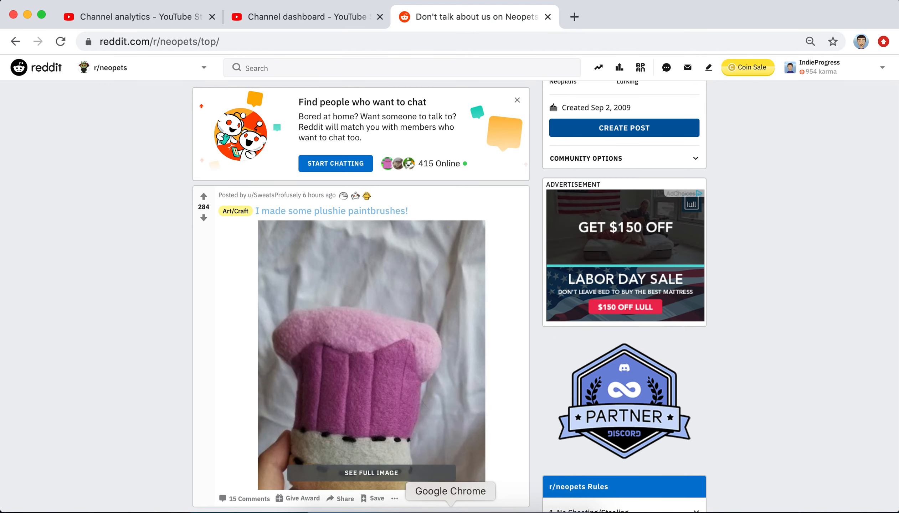
click(298, 17)
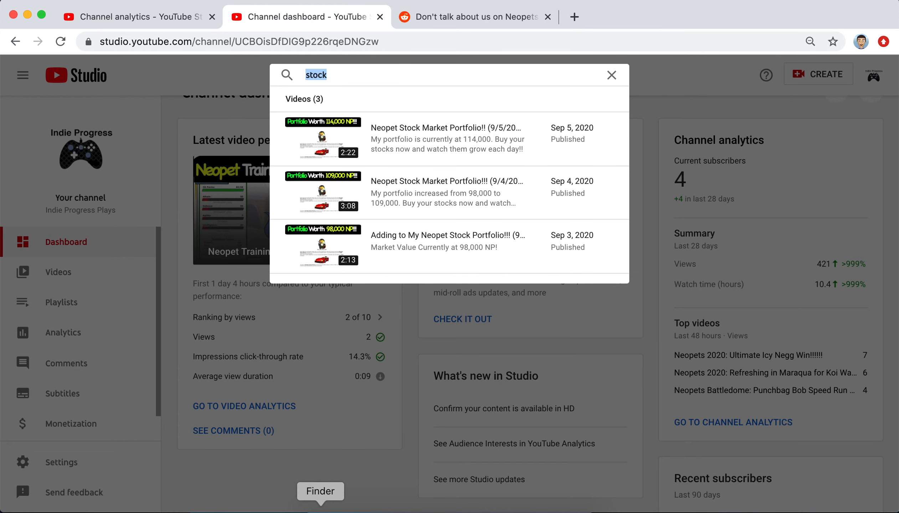
mouse_move(31, 99)
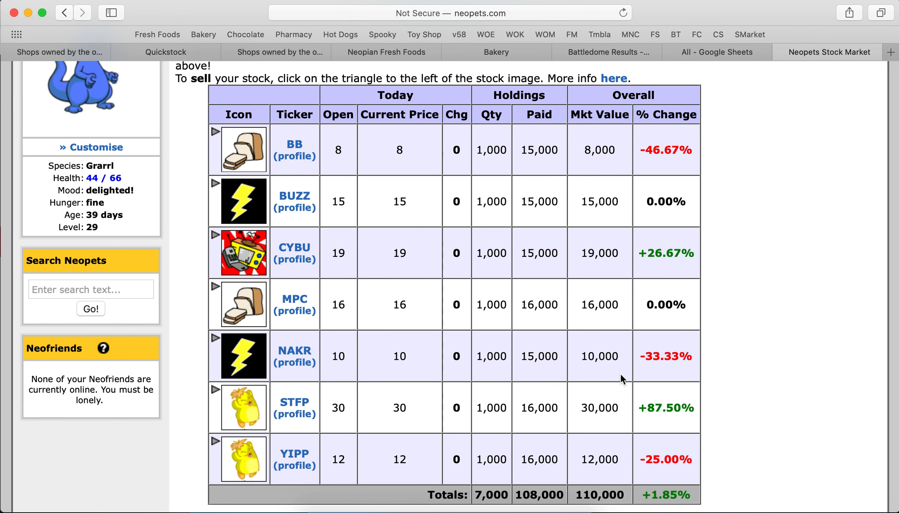
mouse_move(757, 278)
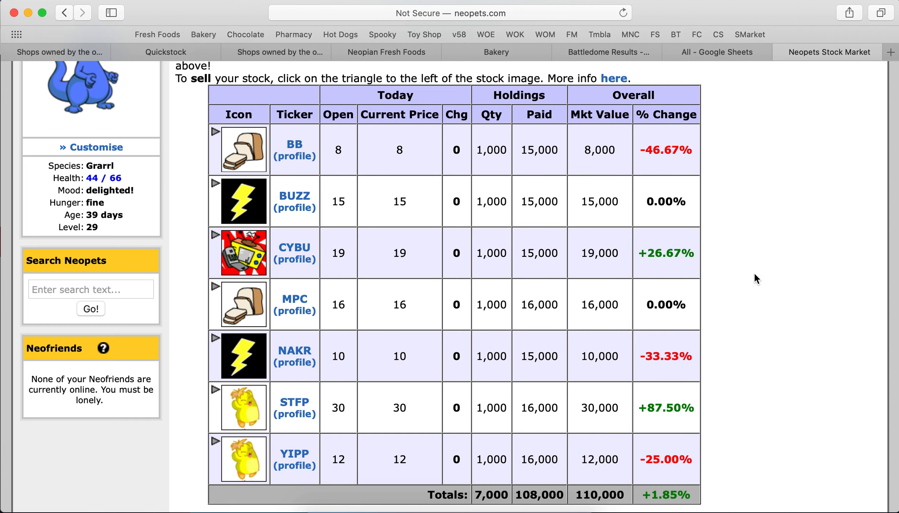